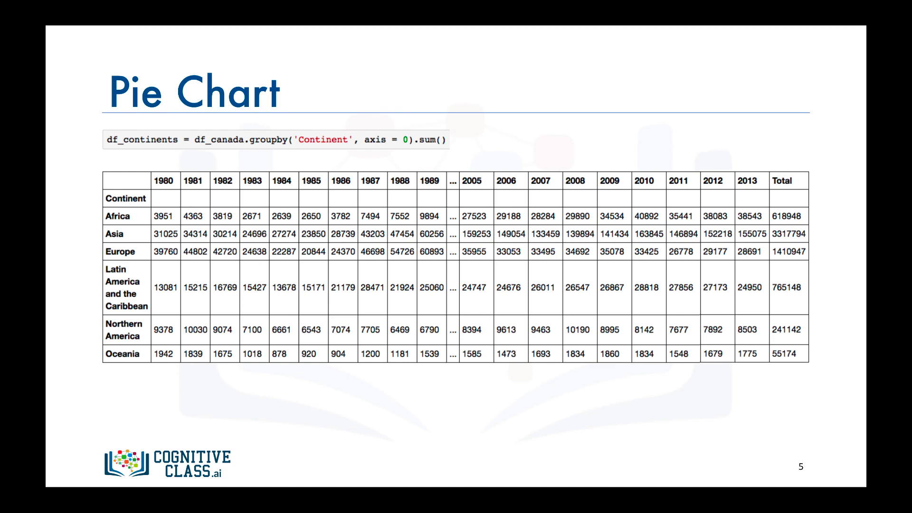
{"action": "key", "text": "Right"}
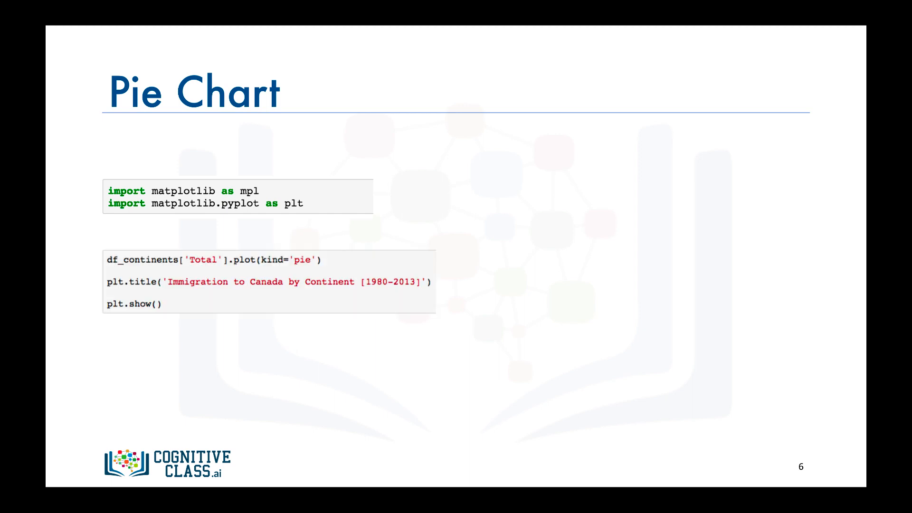